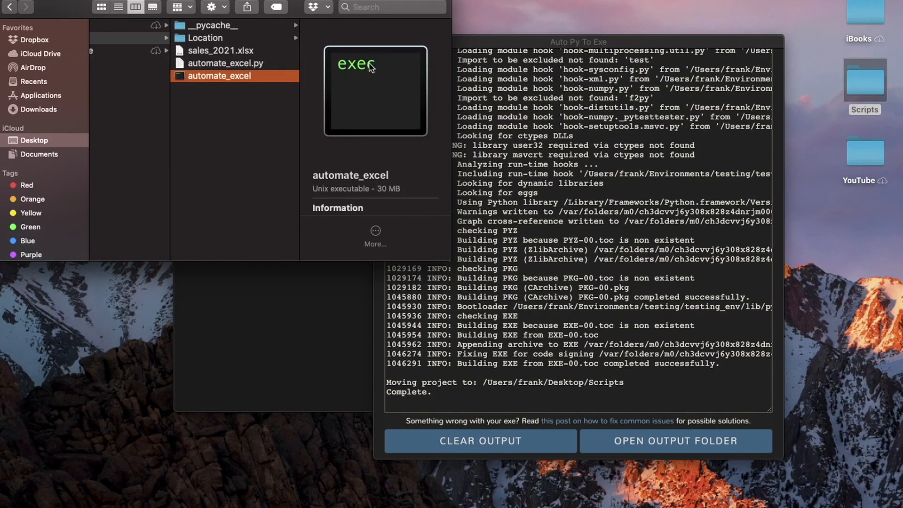
mouse_move(290, 96)
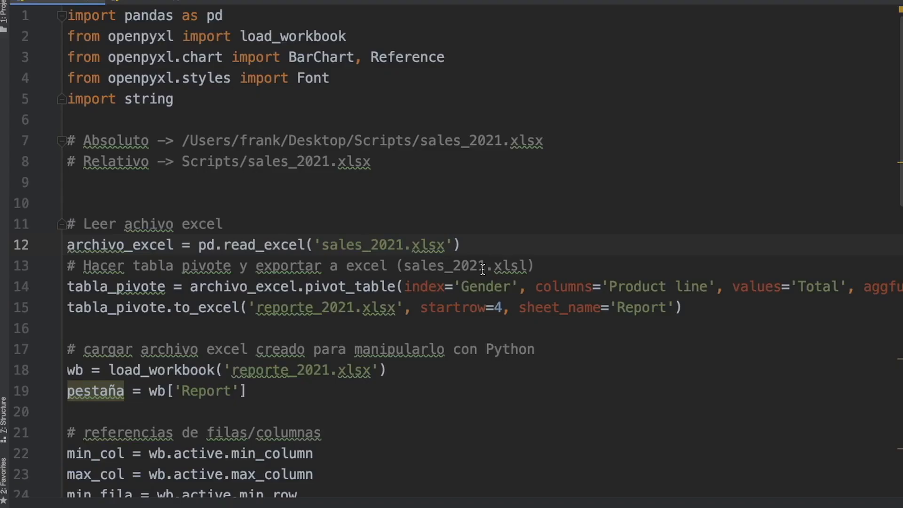
- Scroll through automate_excel.py to review the pivot-report code for sales_2021.xlsx
scroll("down", 3)
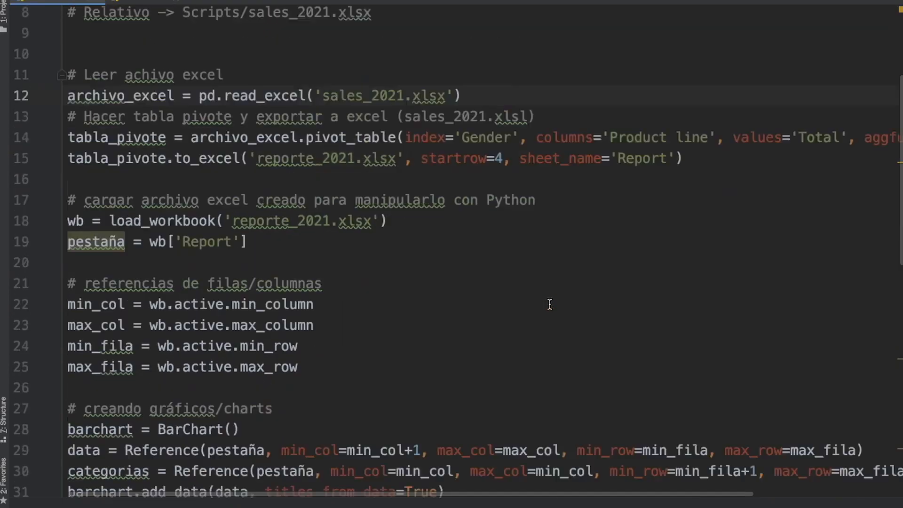
scroll("down", 3)
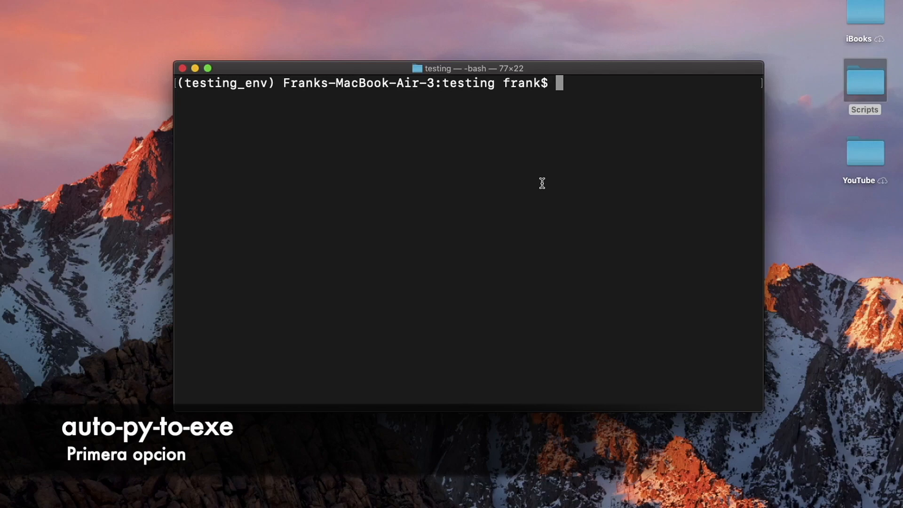
- Install auto-py-to-exe with pip in testing_env, launch the converter, and check pip list
type("pip install auto")
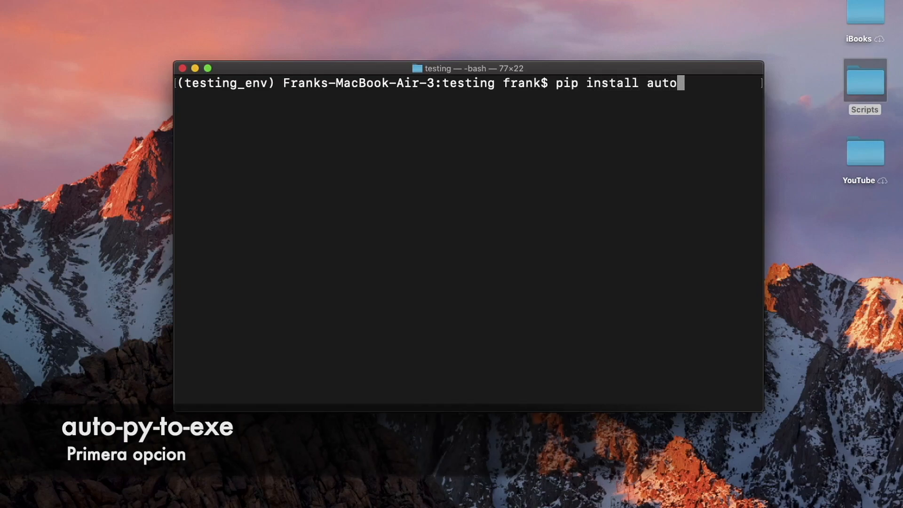
type("-py-to-exe")
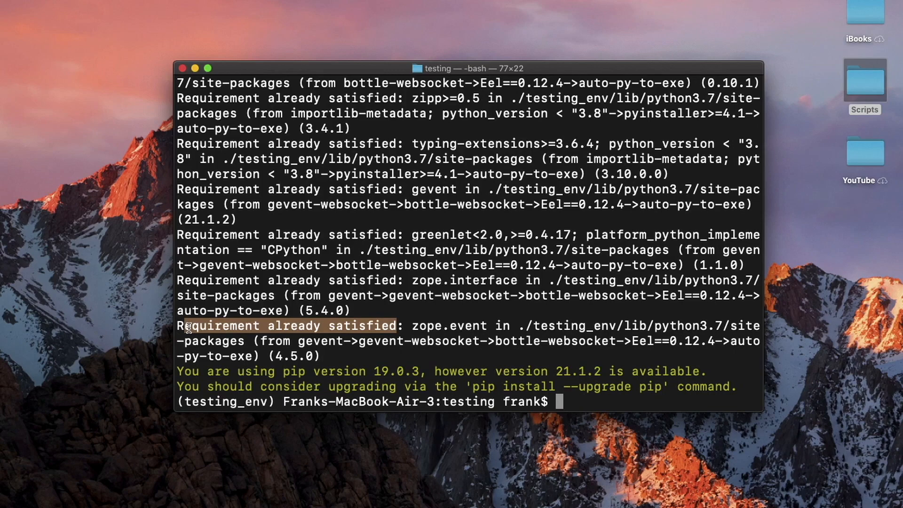
type("aut")
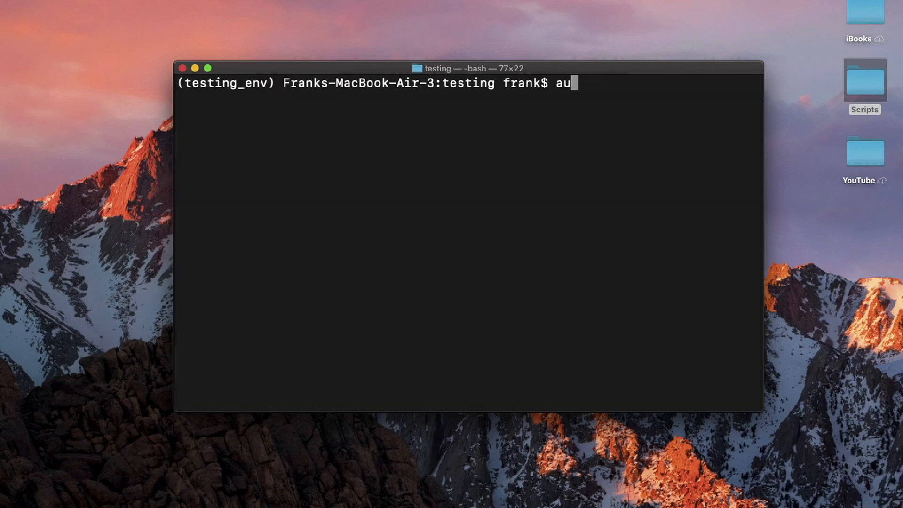
type("to-p")
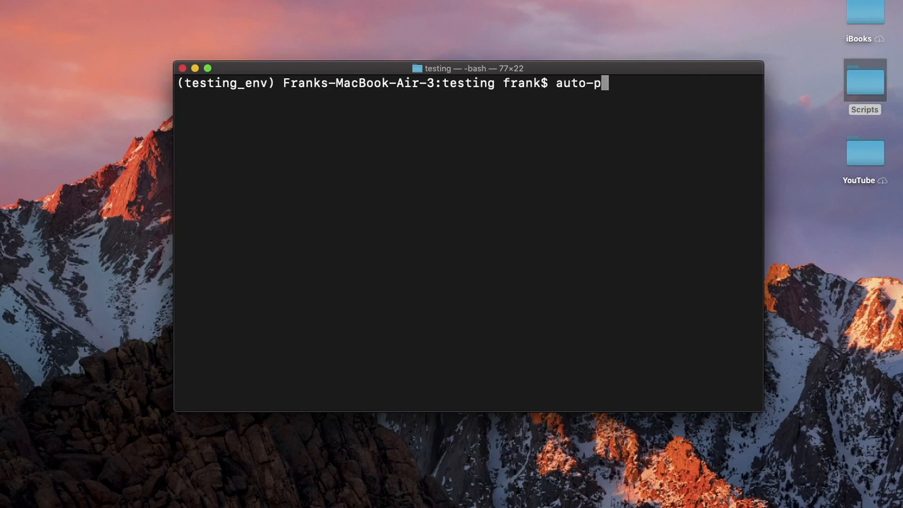
type("y-to-exe")
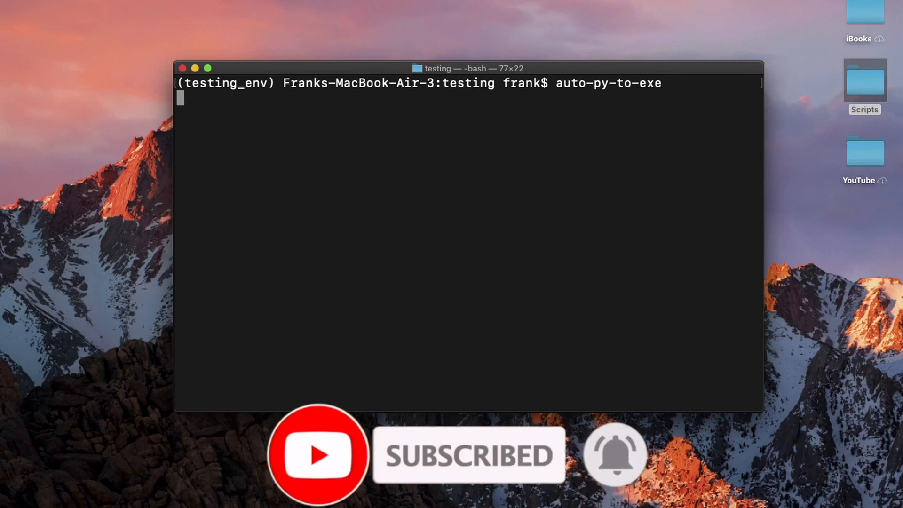
key("Return")
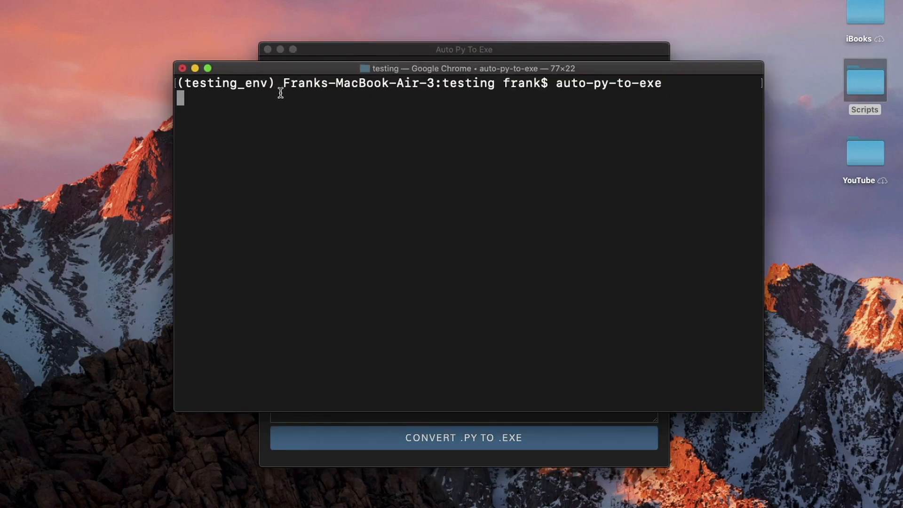
mouse_move(290, 104)
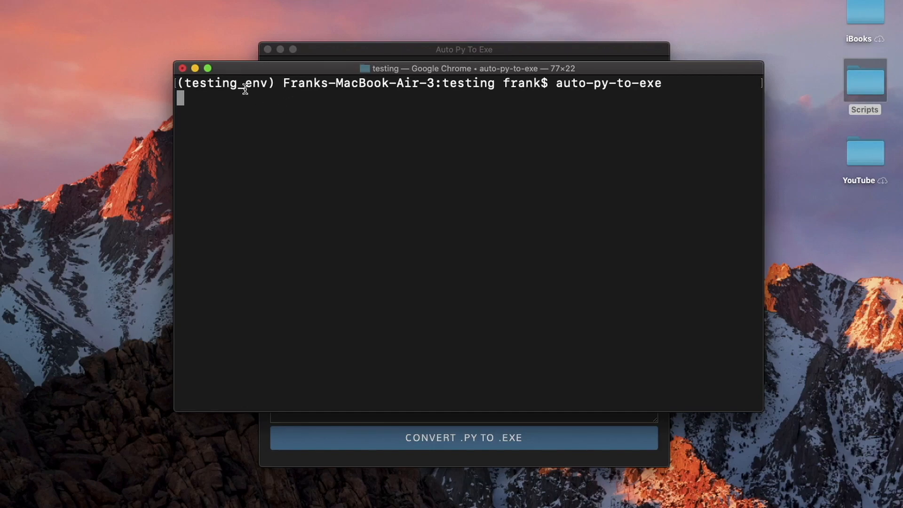
mouse_move(729, 88)
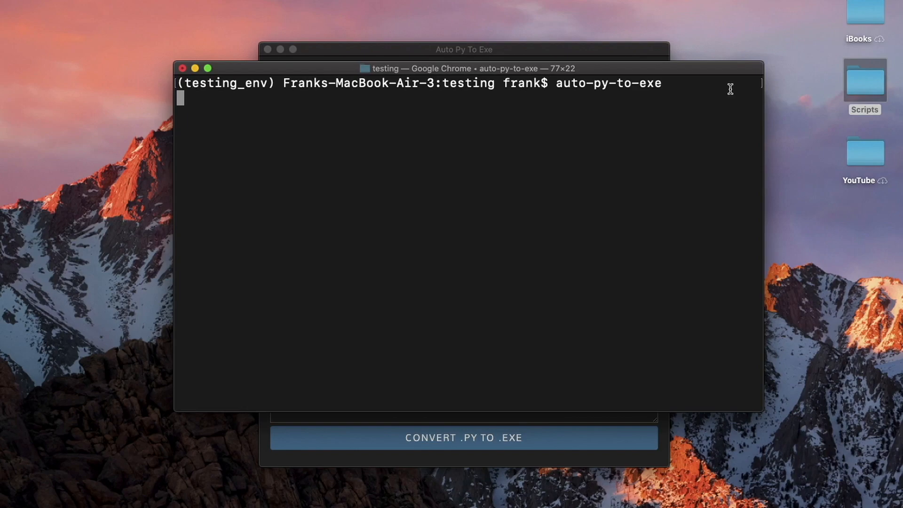
type("pip list")
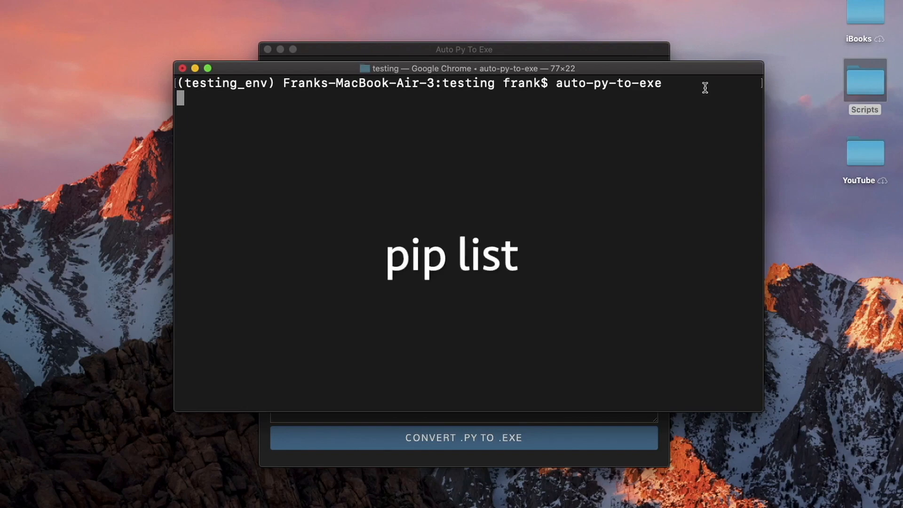
mouse_move(651, 114)
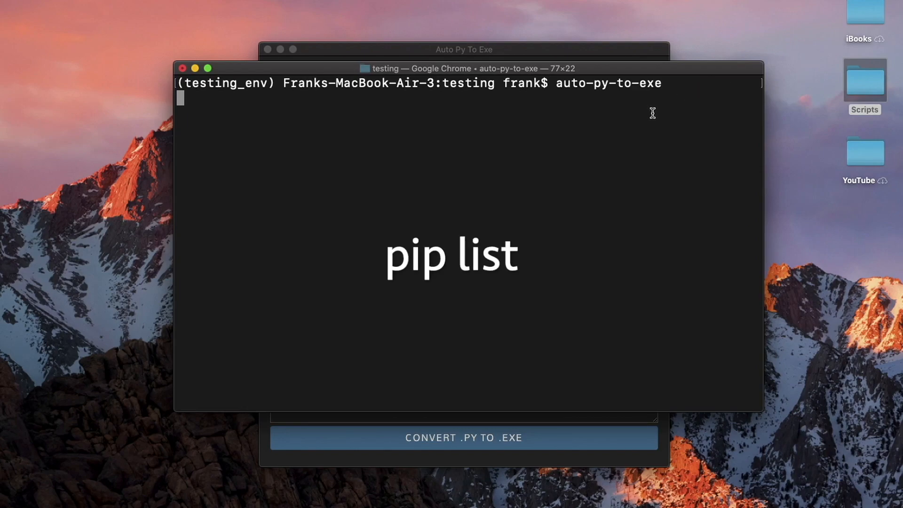
- Add import sys, os and build file paths from os.path.dirname(sys.executable) inside automatizar_excel
left_click(464, 49)
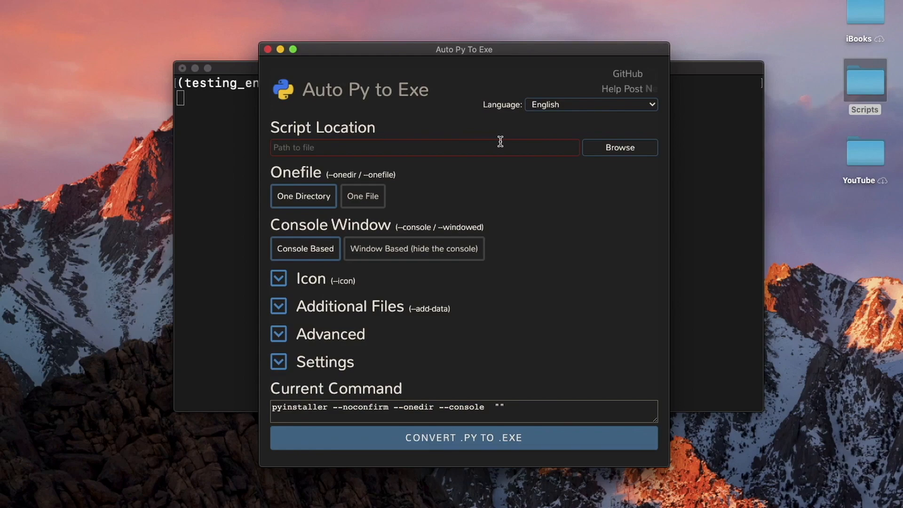
left_click(465, 438)
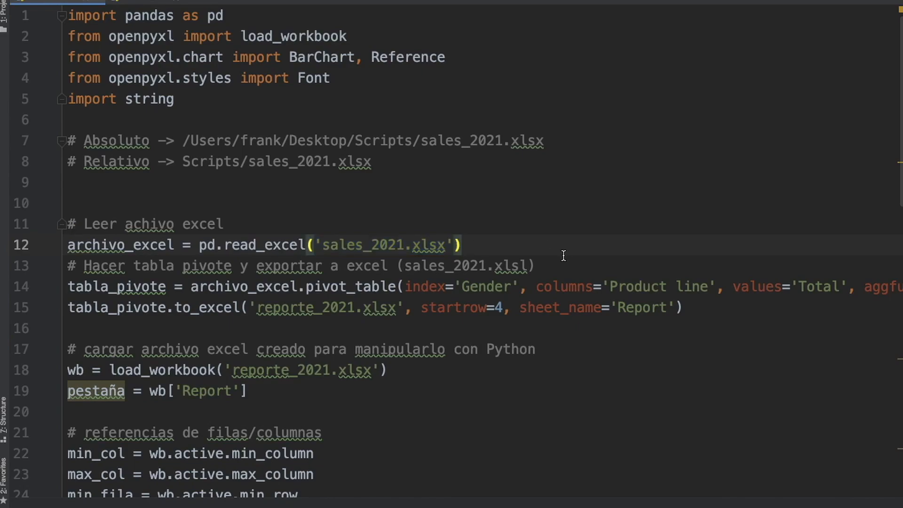
scroll("down", 3)
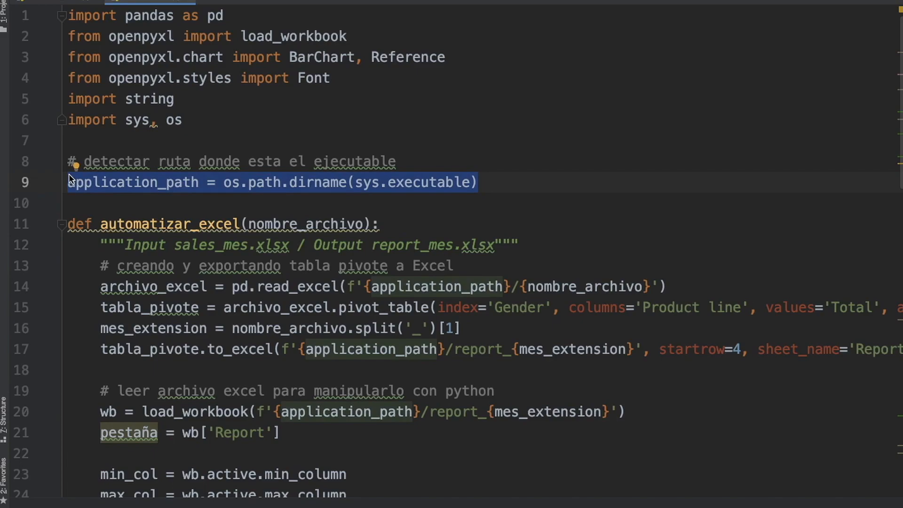
mouse_move(202, 224)
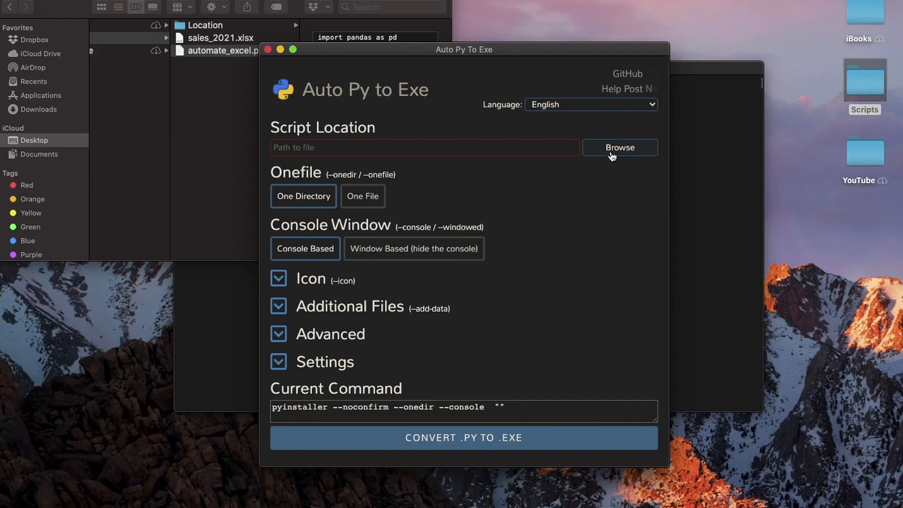
- Choose automate_excel.py from the Scripts folder as the script location
left_click(620, 147)
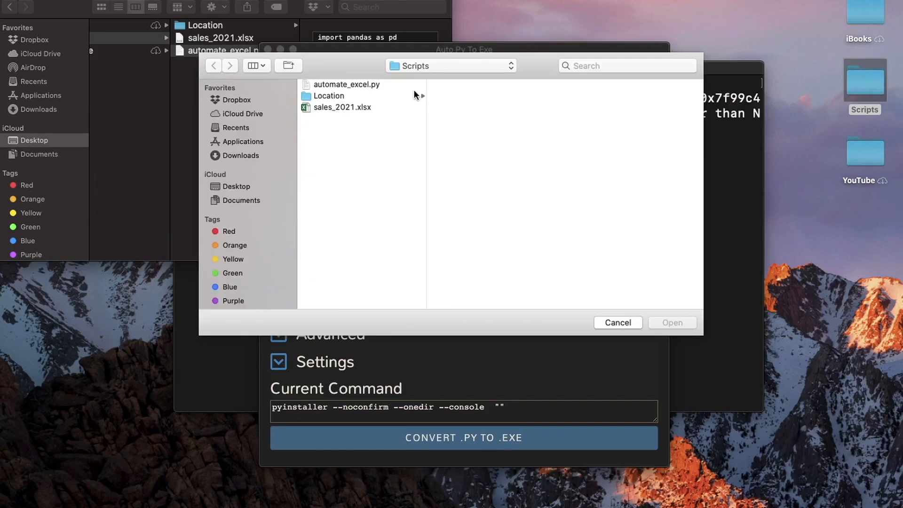
double_click(347, 85)
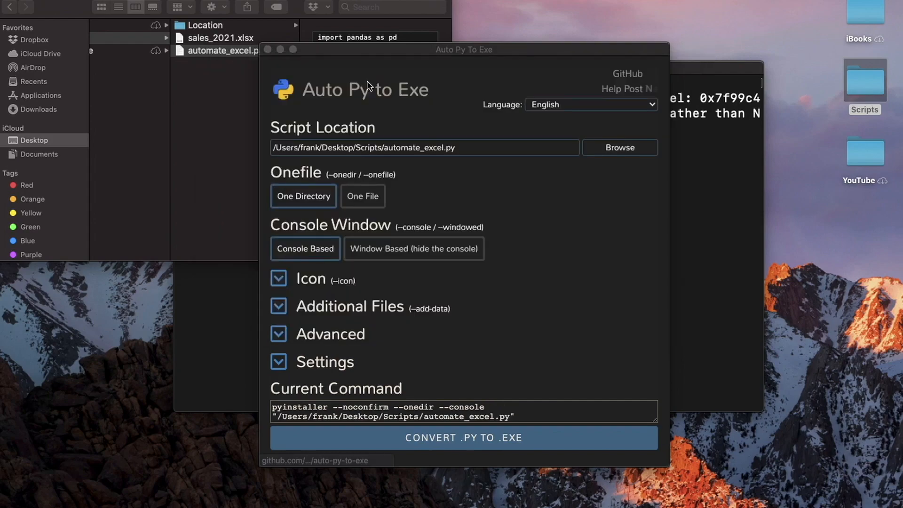
mouse_move(514, 162)
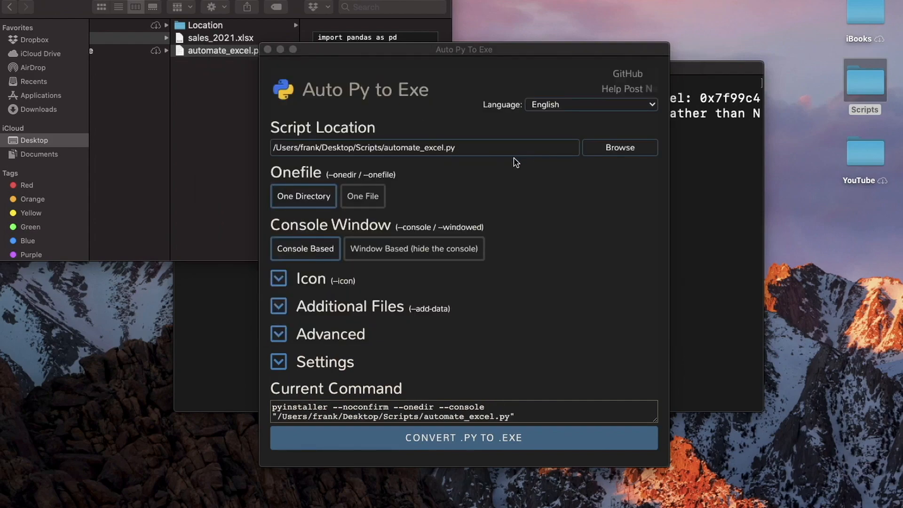
mouse_move(287, 165)
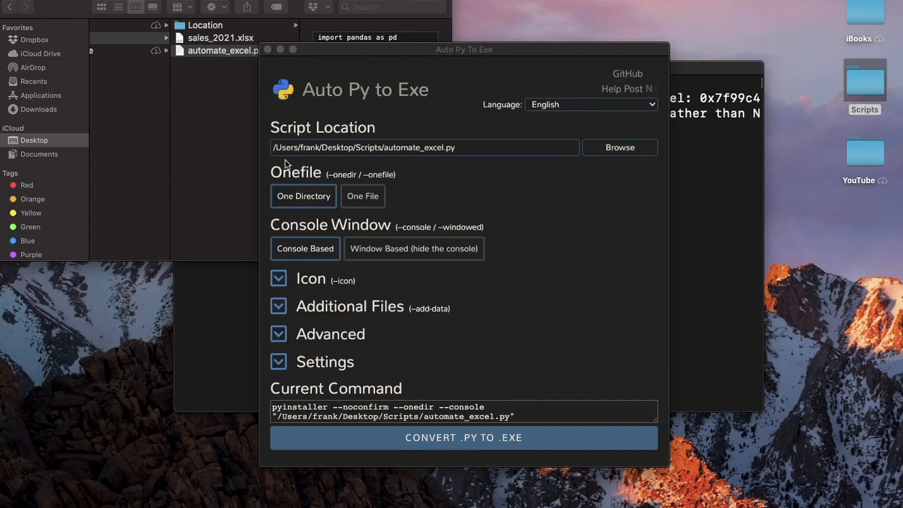
mouse_move(283, 177)
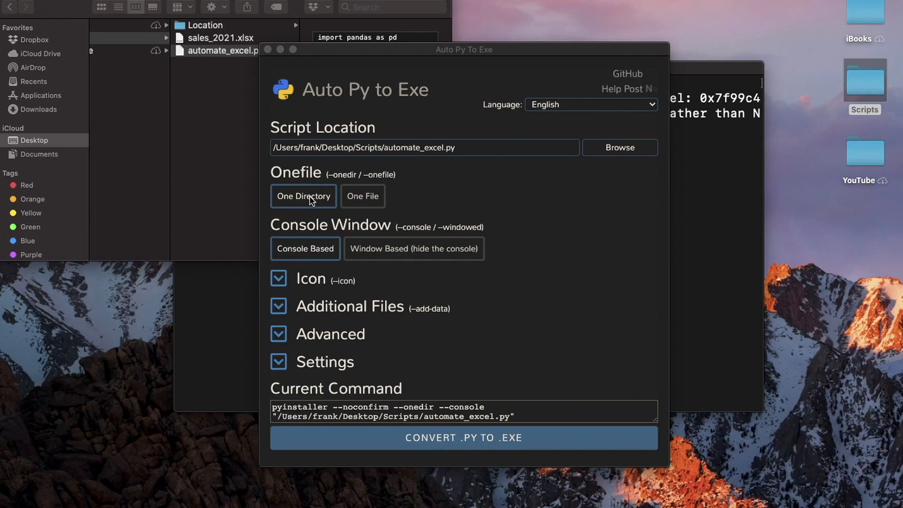
mouse_move(310, 186)
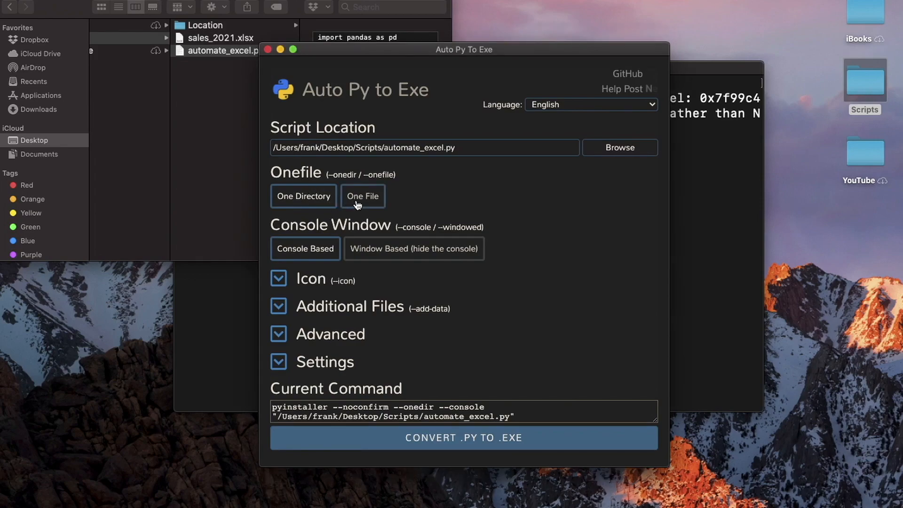
- Select One File with Console Based output and expand the Icon section's empty .ico field
left_click(363, 196)
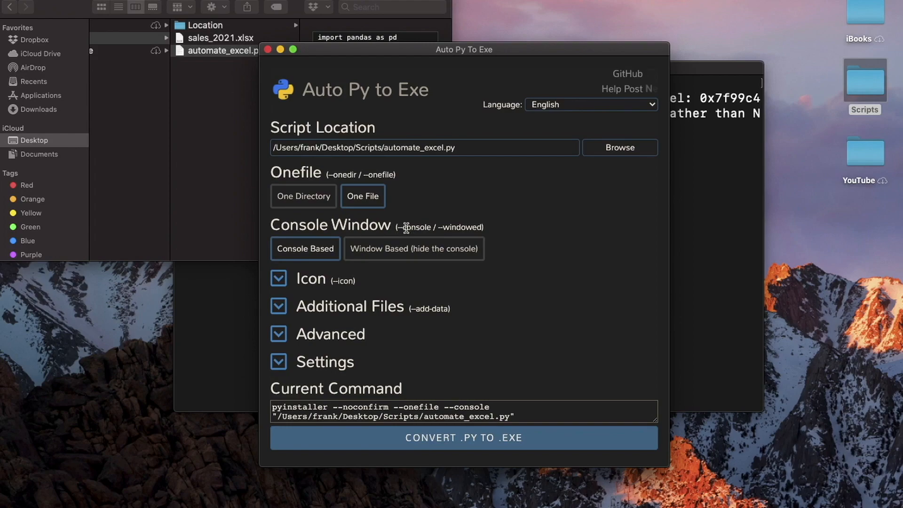
double_click(329, 224)
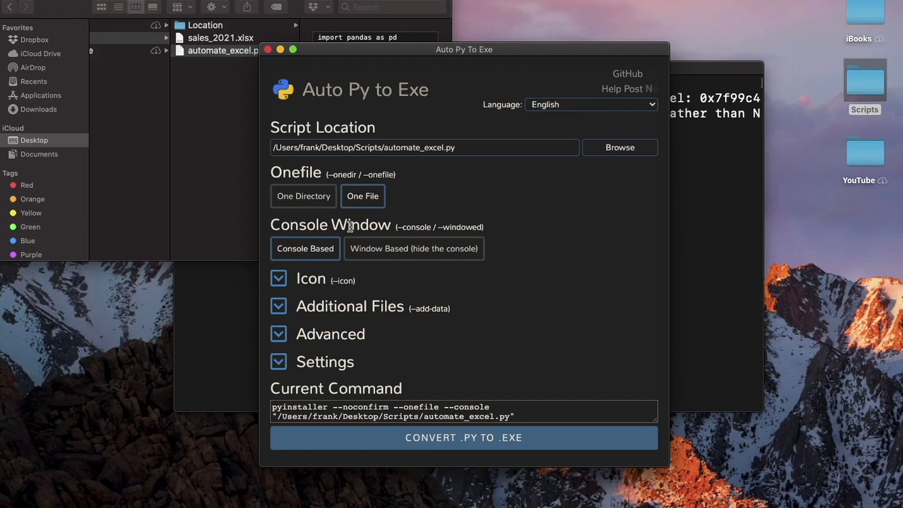
mouse_move(391, 226)
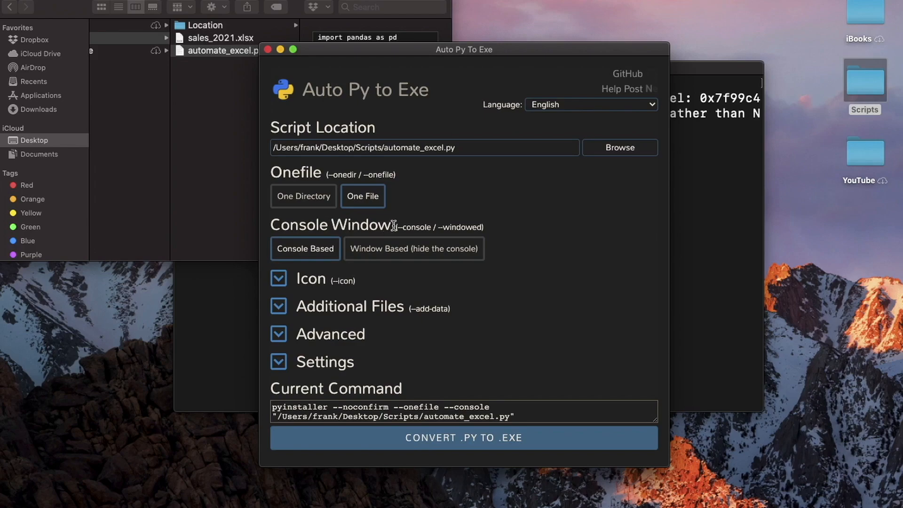
double_click(330, 226)
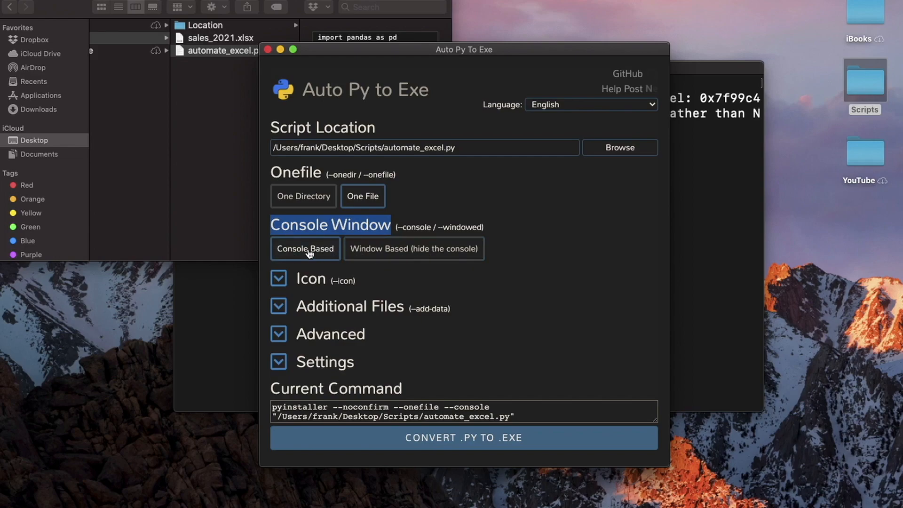
mouse_move(507, 268)
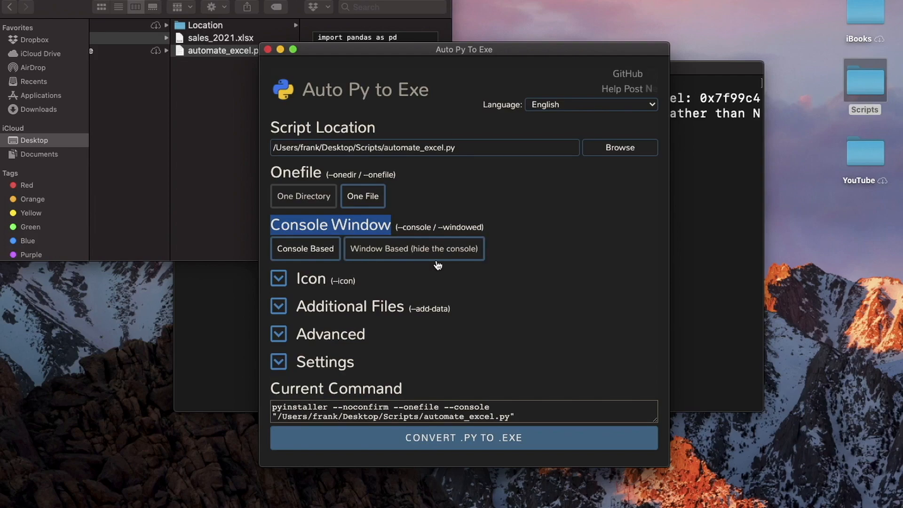
mouse_move(293, 282)
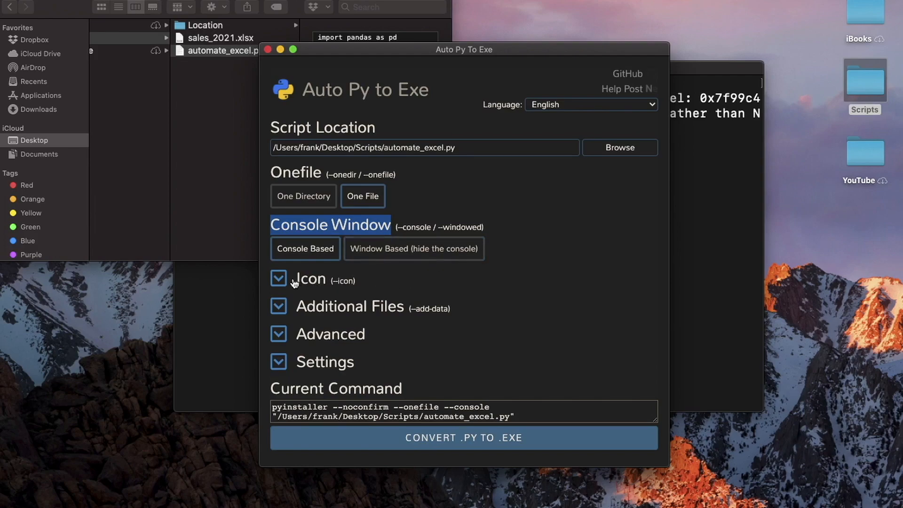
left_click(279, 279)
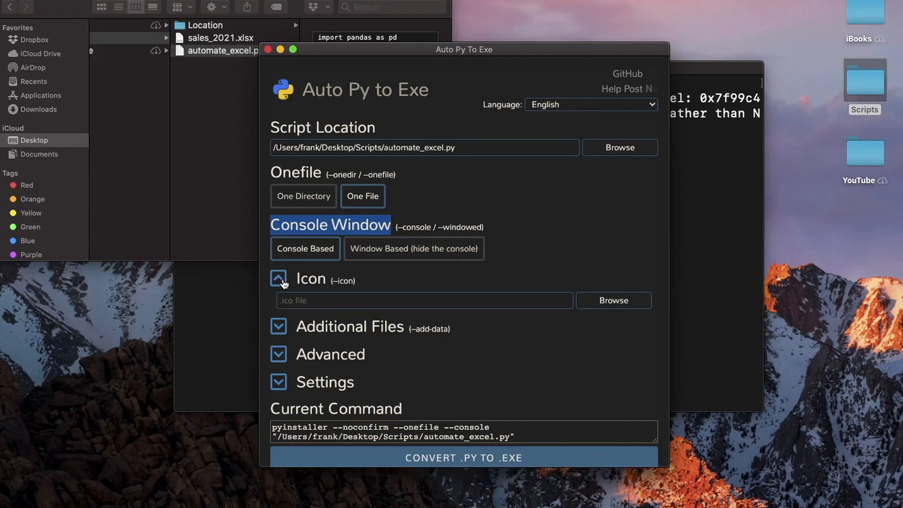
- Collapse the Icon section and expand Additional Files to show its add-files options
left_click(278, 279)
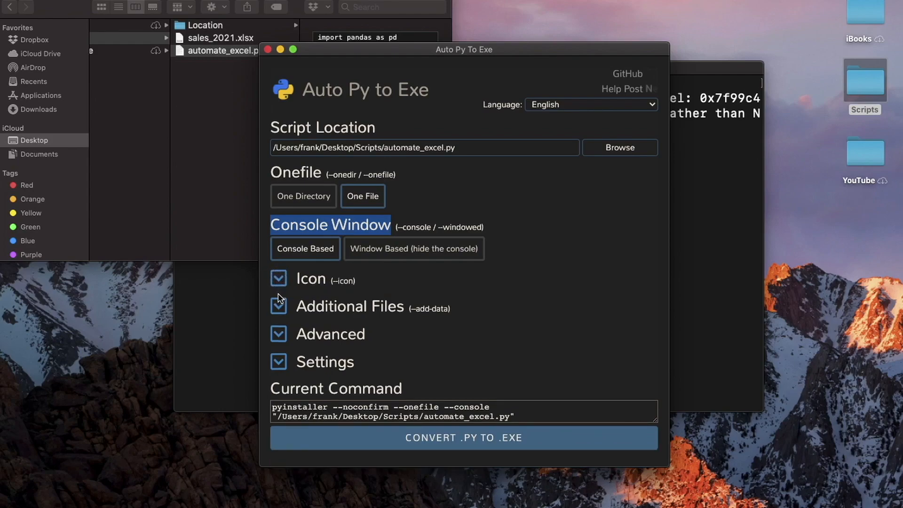
left_click(278, 306)
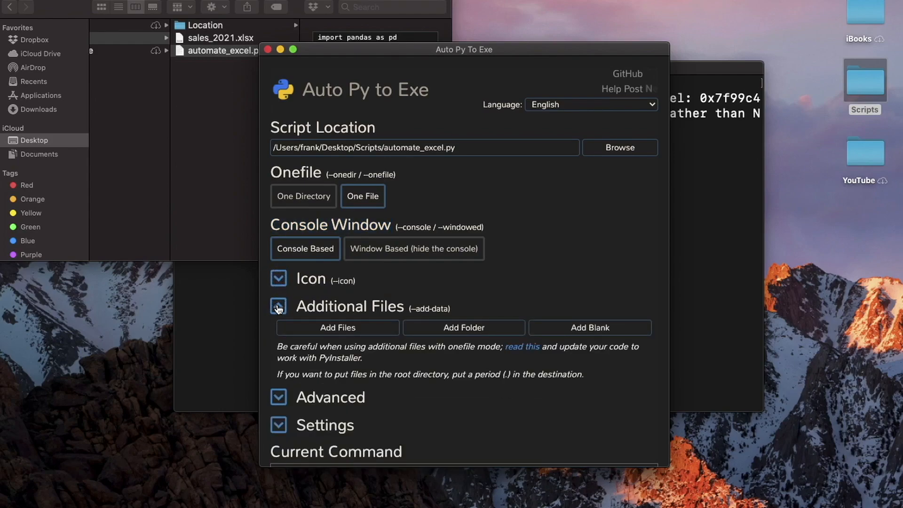
left_click(279, 306)
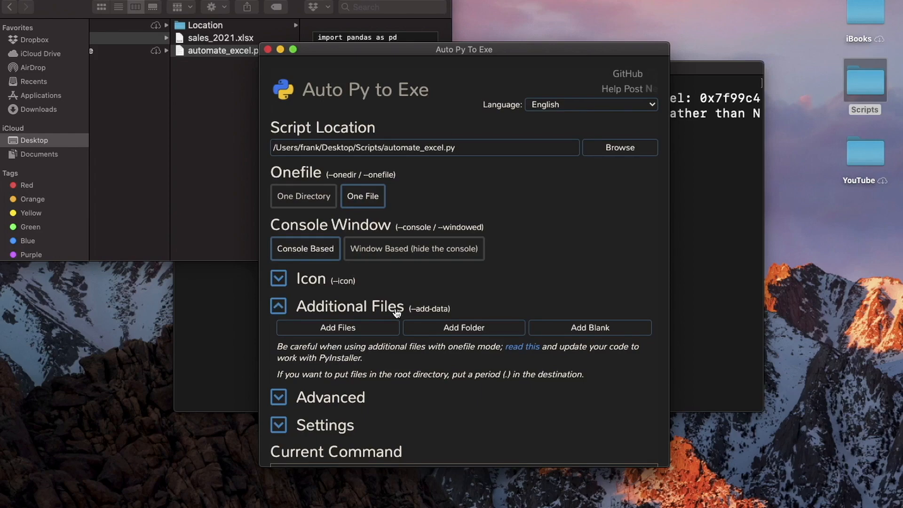
mouse_move(443, 314)
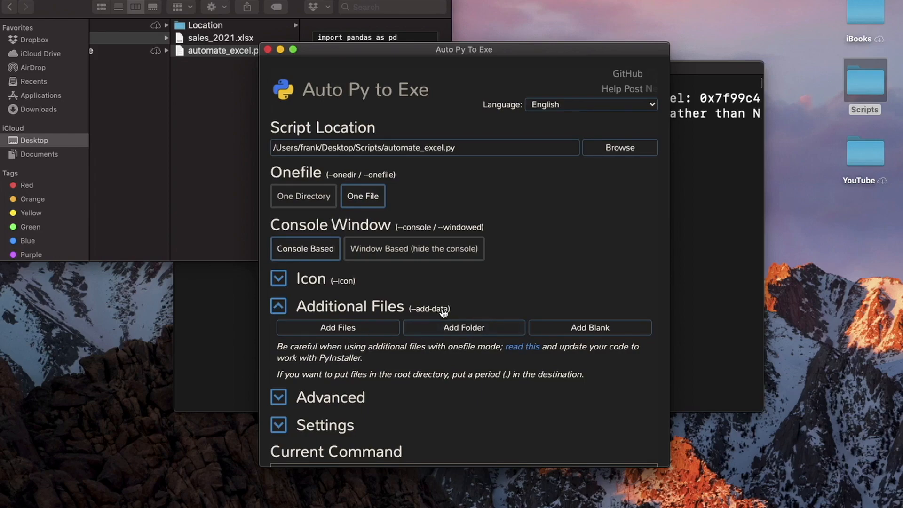
mouse_move(450, 325)
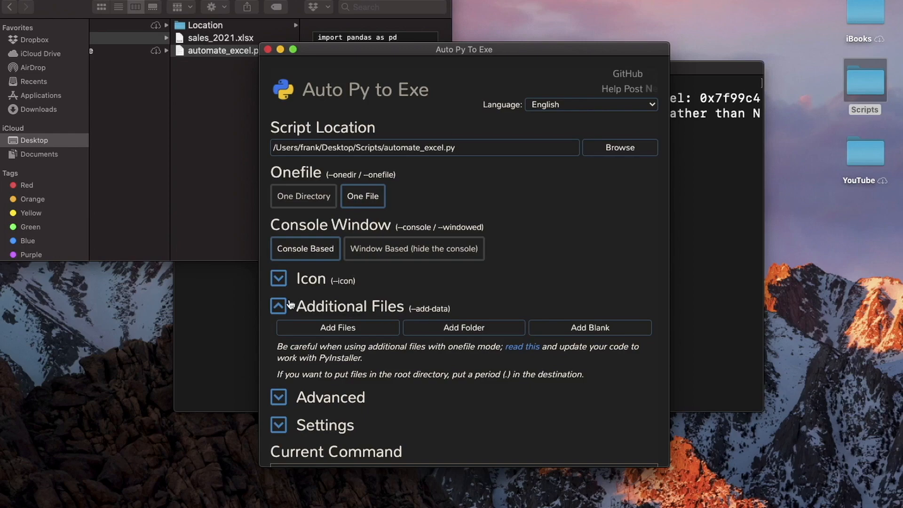
- From the Advanced options, add an empty --hidden-import entry to the command, then collapse Advanced
left_click(279, 307)
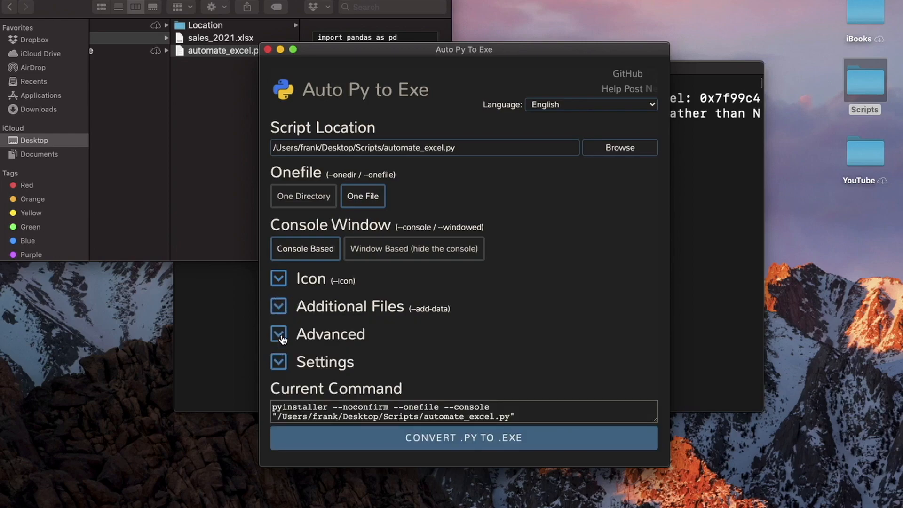
left_click(279, 335)
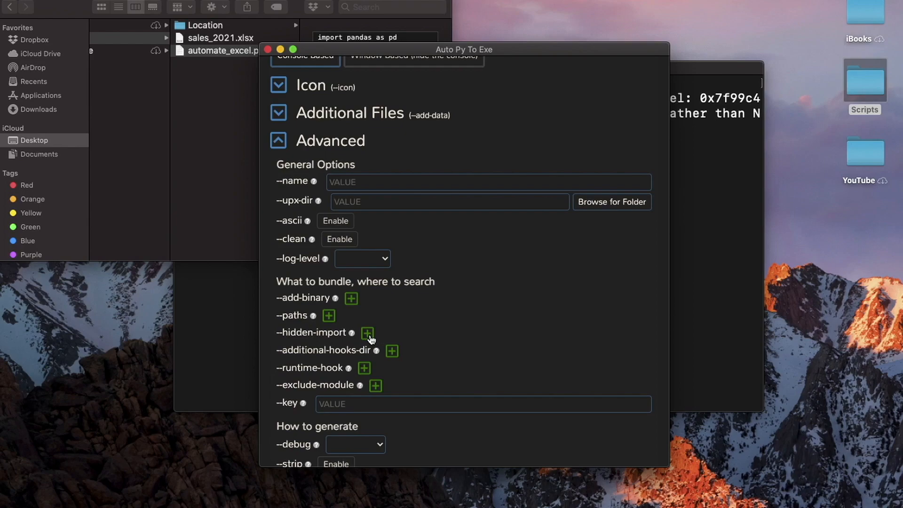
left_click(367, 334)
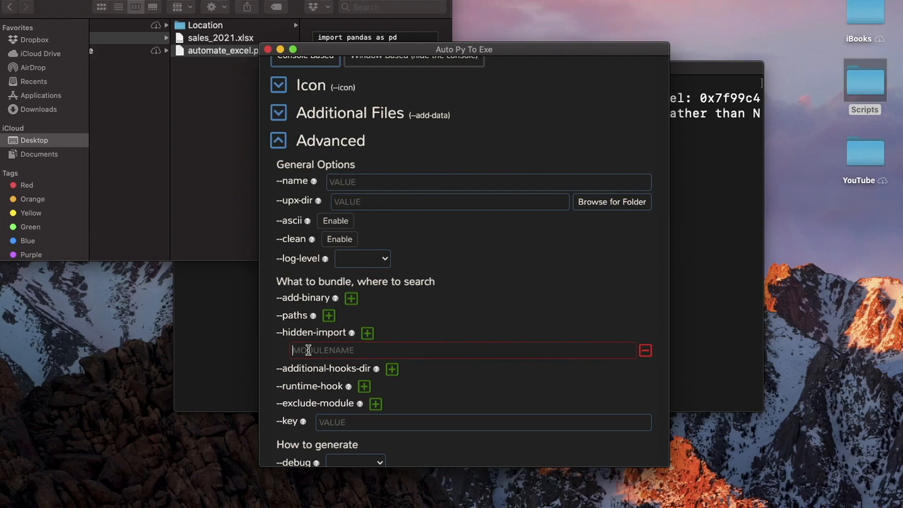
mouse_move(291, 194)
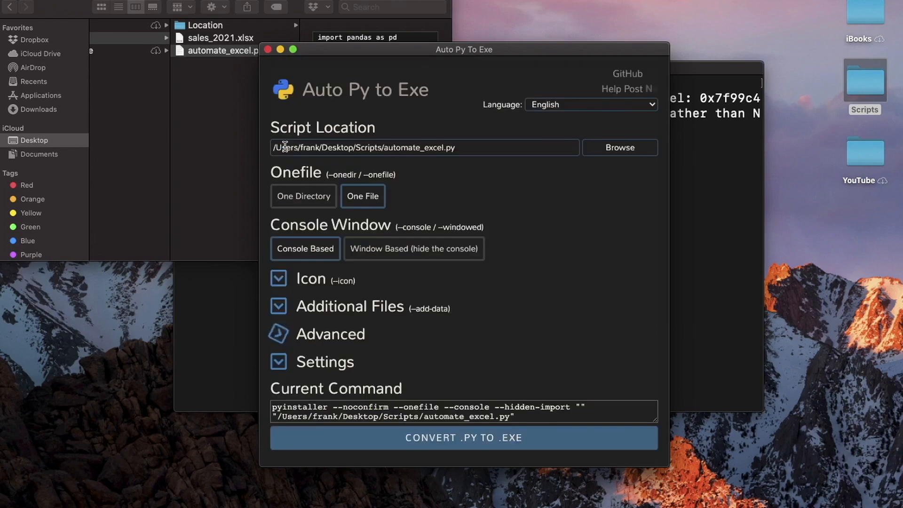
left_click(278, 335)
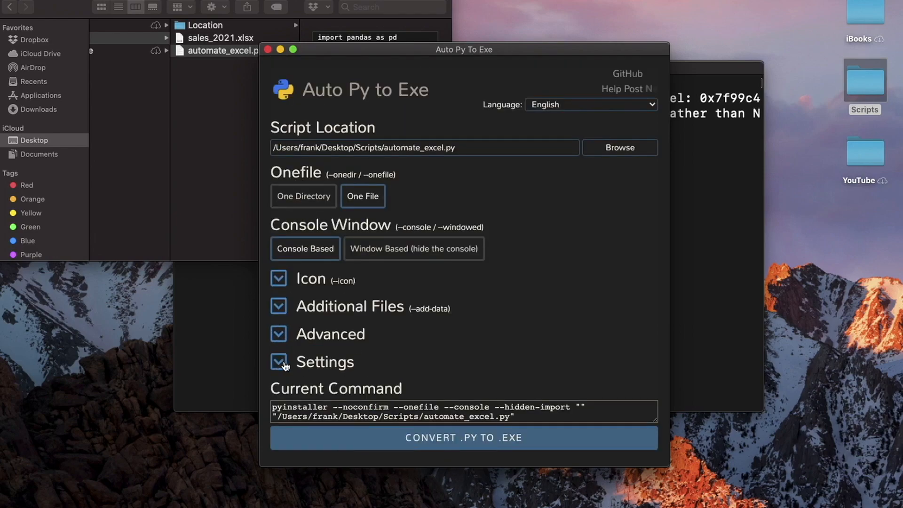
- Under Settings, set the output directory to Desktop > Scripts and collapse the section
left_click(279, 363)
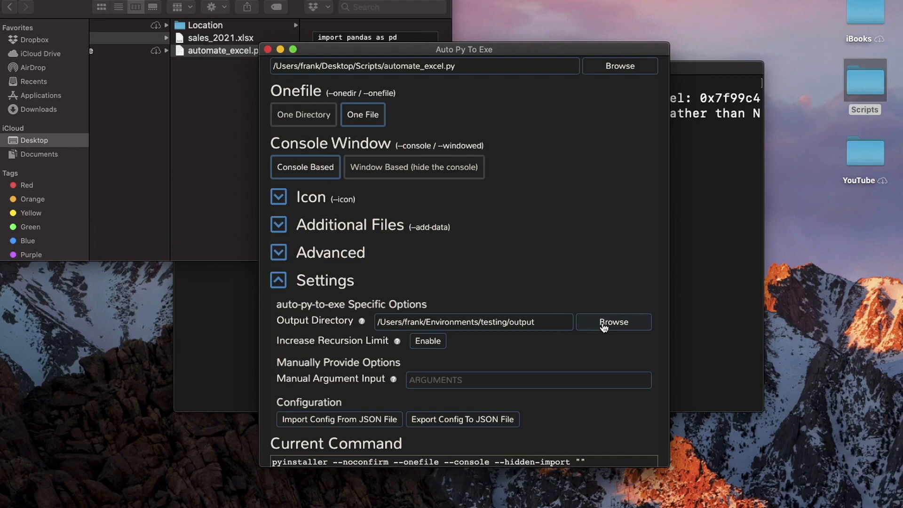
left_click(613, 322)
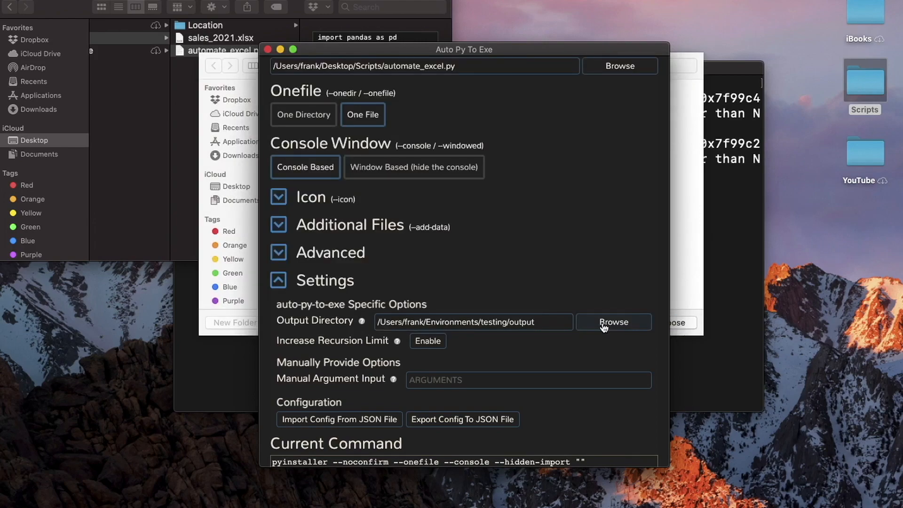
left_click(614, 322)
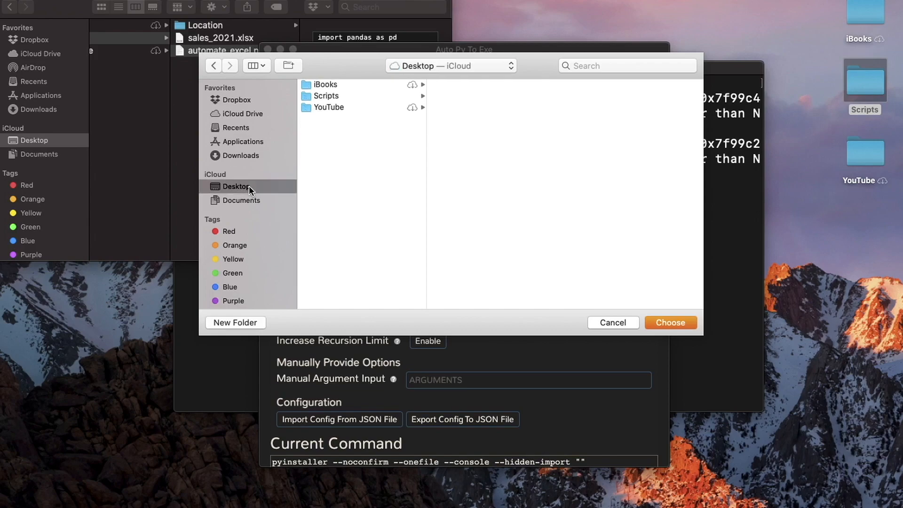
left_click(326, 96)
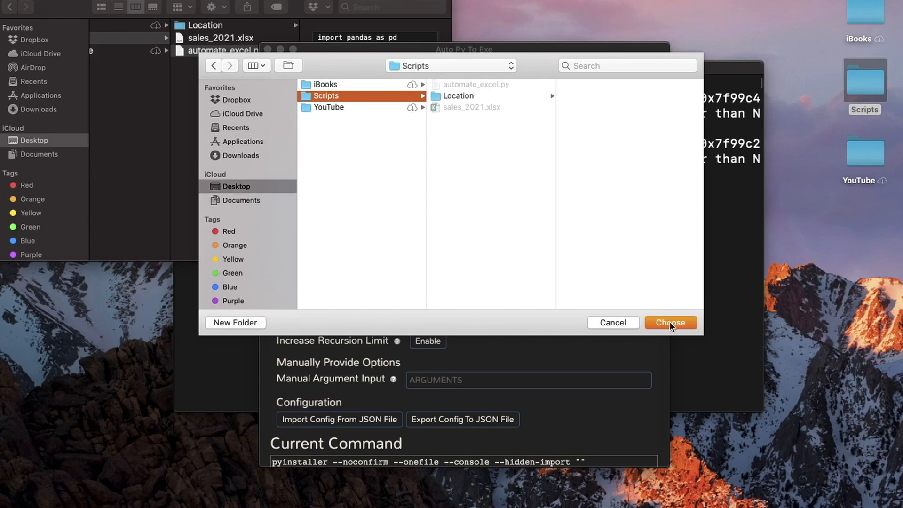
left_click(671, 322)
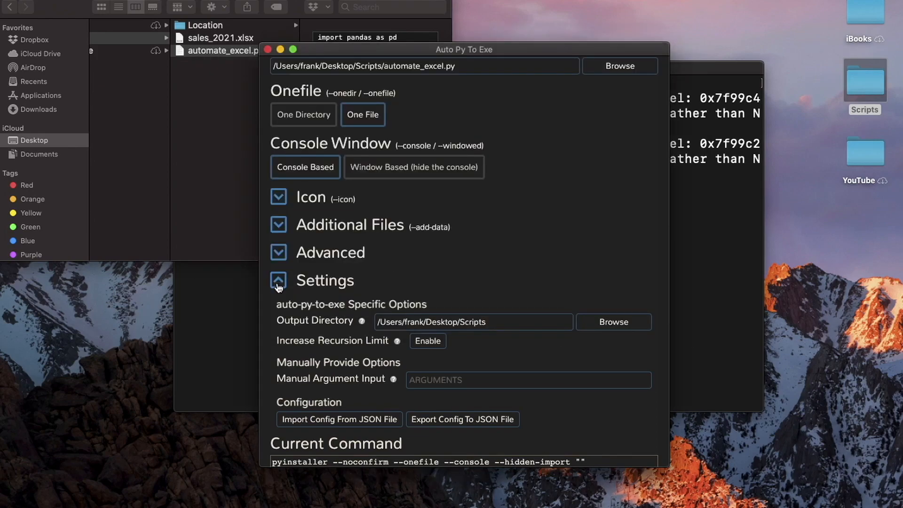
left_click(279, 280)
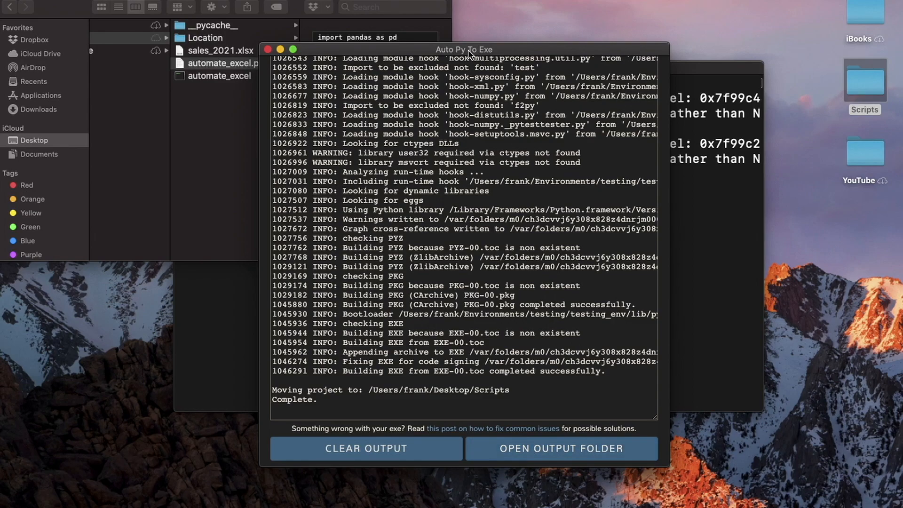
- Move the completed build log window aside to reveal the Scripts folder in Finder
left_click_drag(466, 49, 576, 42)
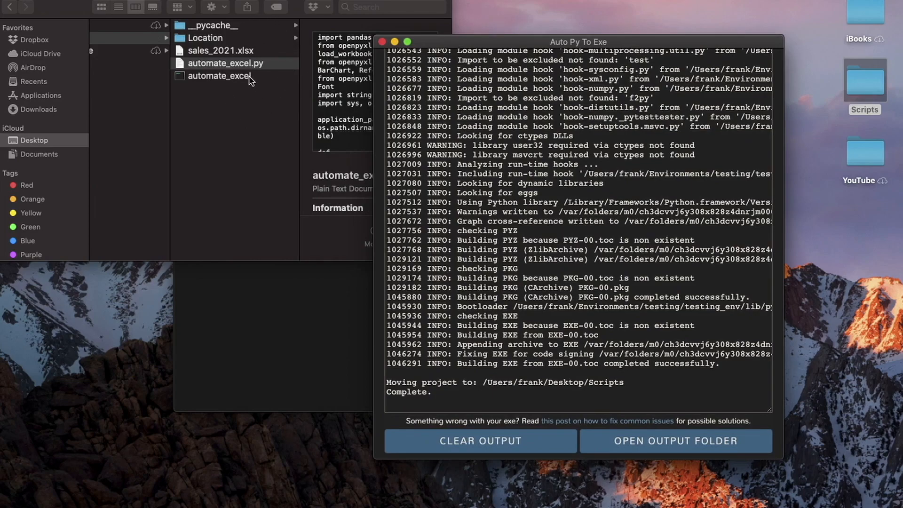
- Launch the automate_excel executable from Finder and answer its prompt with sales_2021 to produce report_2021.xlsx
left_click(220, 76)
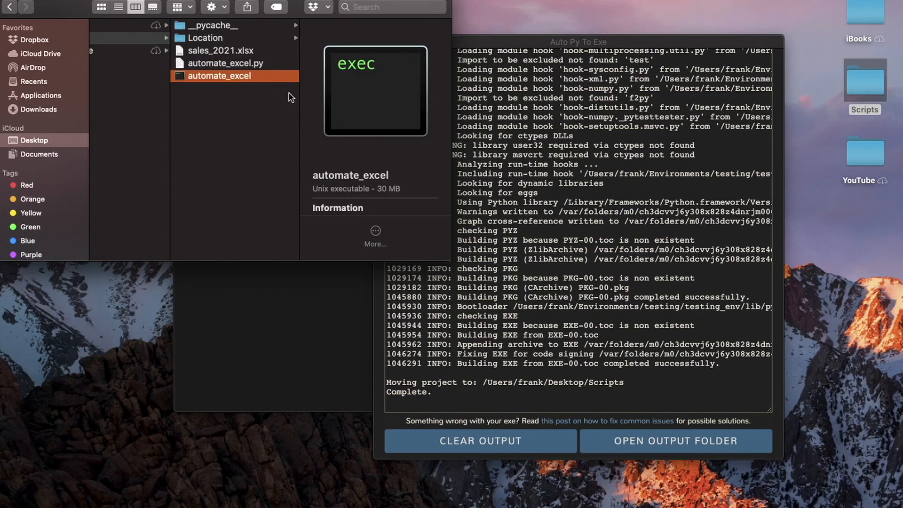
mouse_move(243, 86)
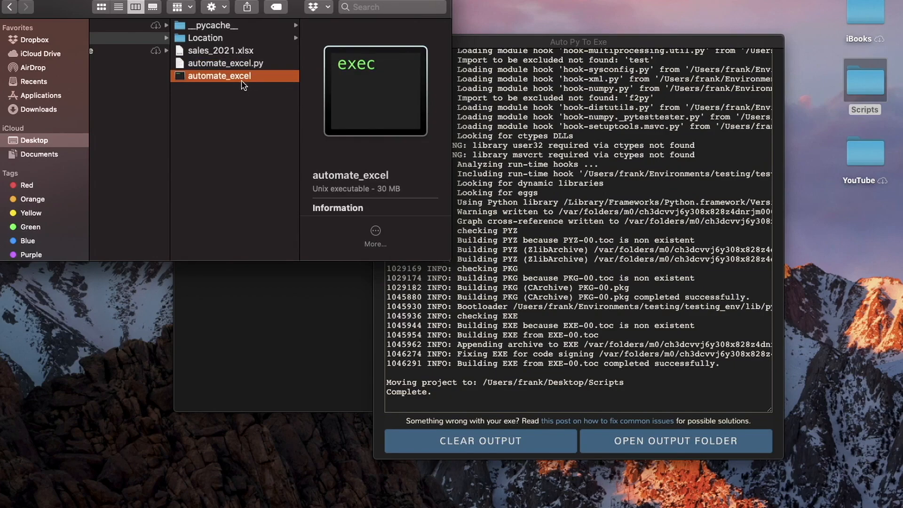
double_click(220, 75)
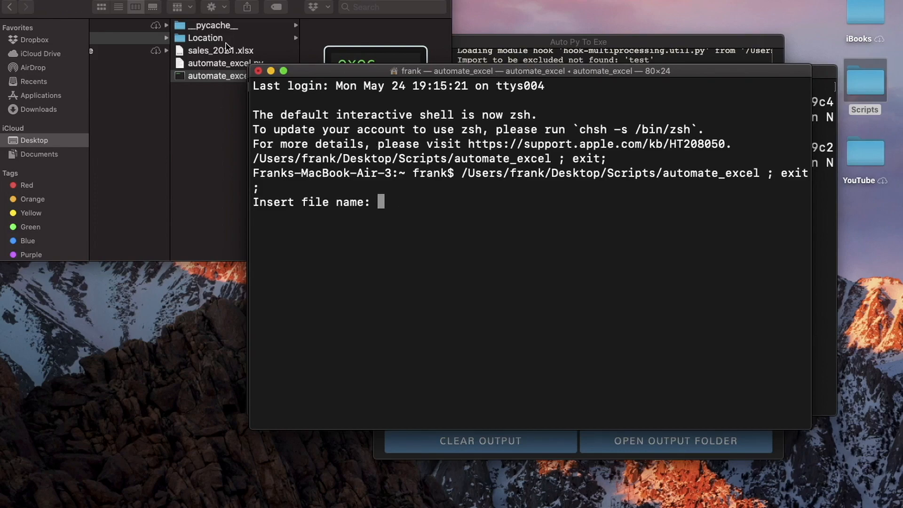
left_click(217, 50)
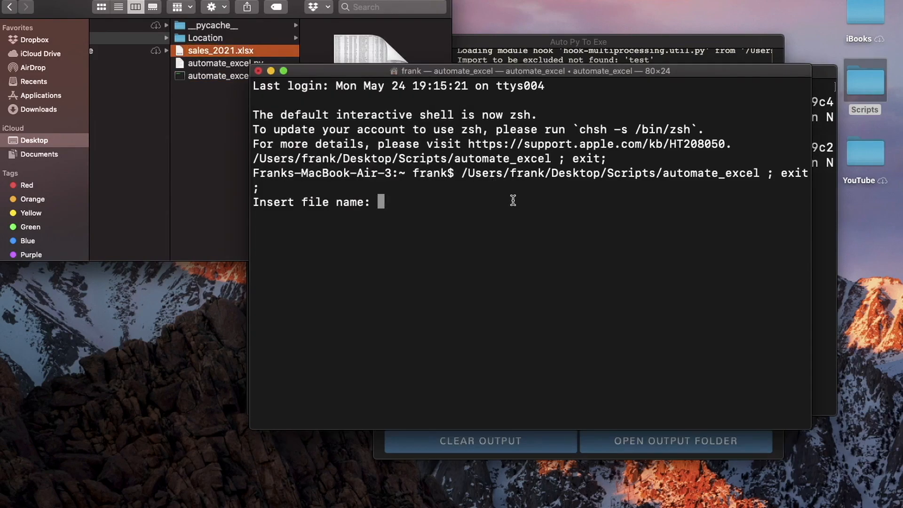
type("sales_2021")
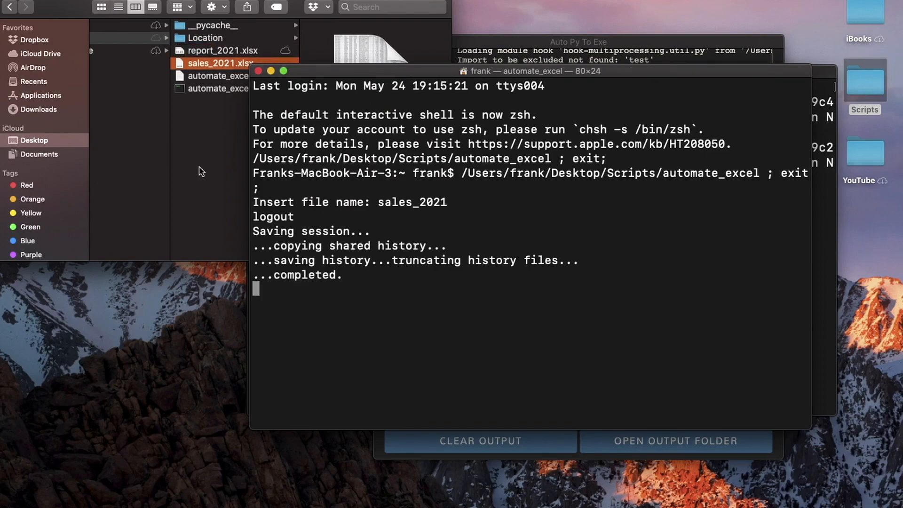
left_click_drag(253, 231, 343, 275)
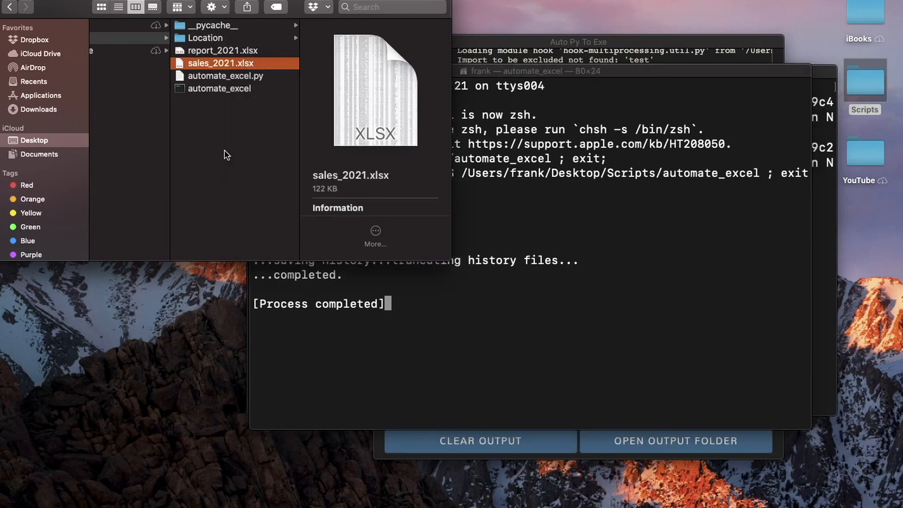
left_click(226, 50)
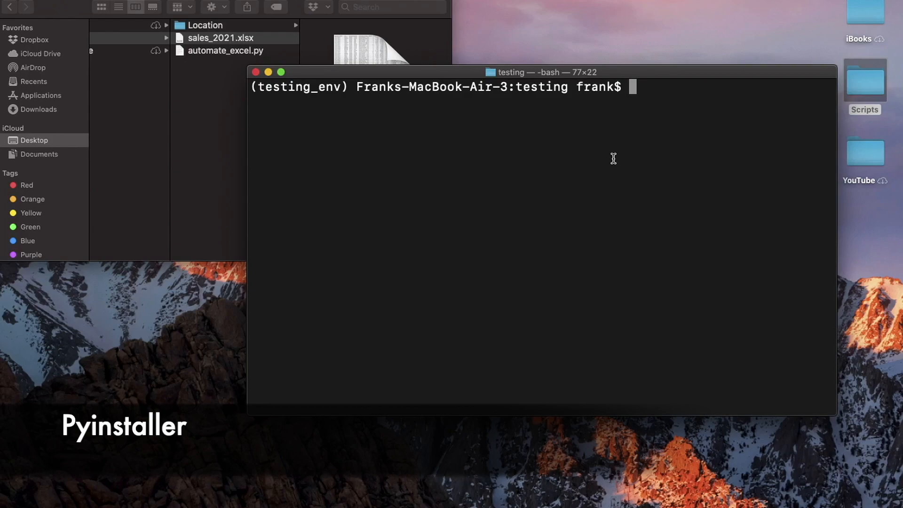
- Install PyInstaller into the testing_env environment via pip install pyinstaller
type("pip install")
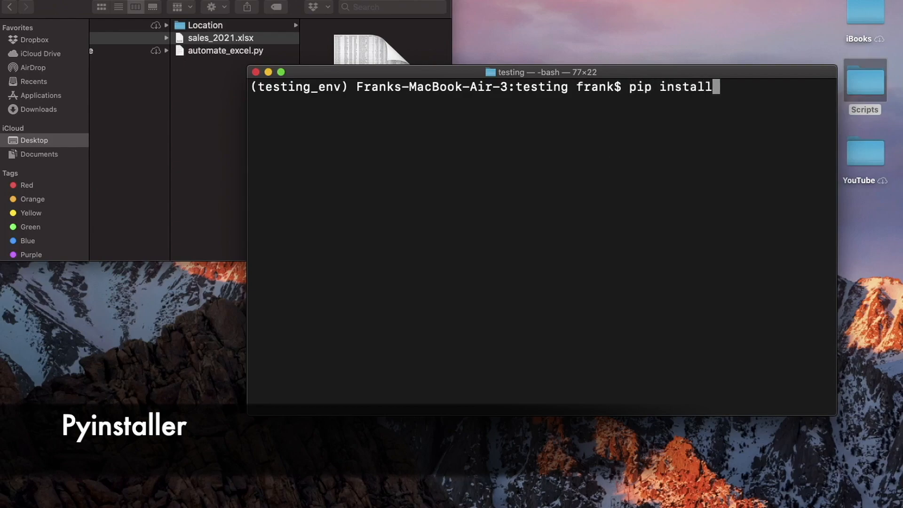
type("pyinstaller")
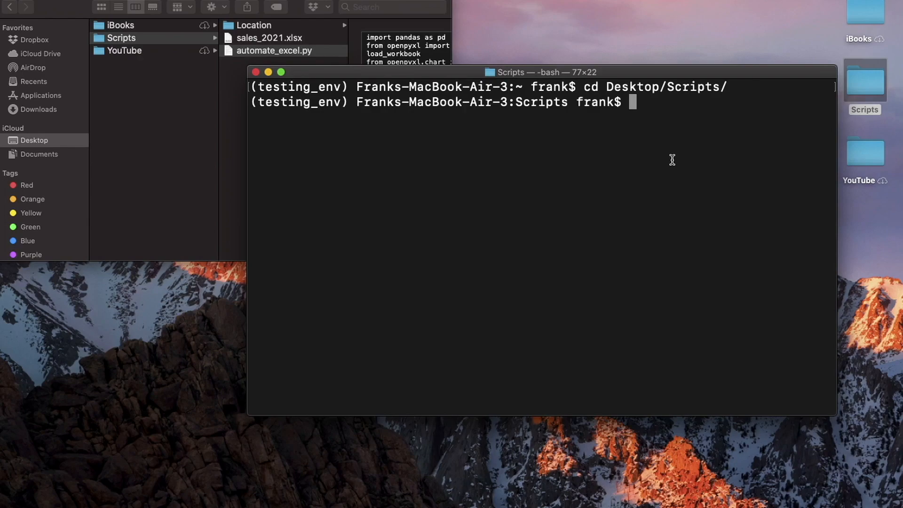
- Run pyinstaller --onefile automate_excel.py, producing build, dist and automate_excel.spec in Scripts
type("pyinstaller --one")
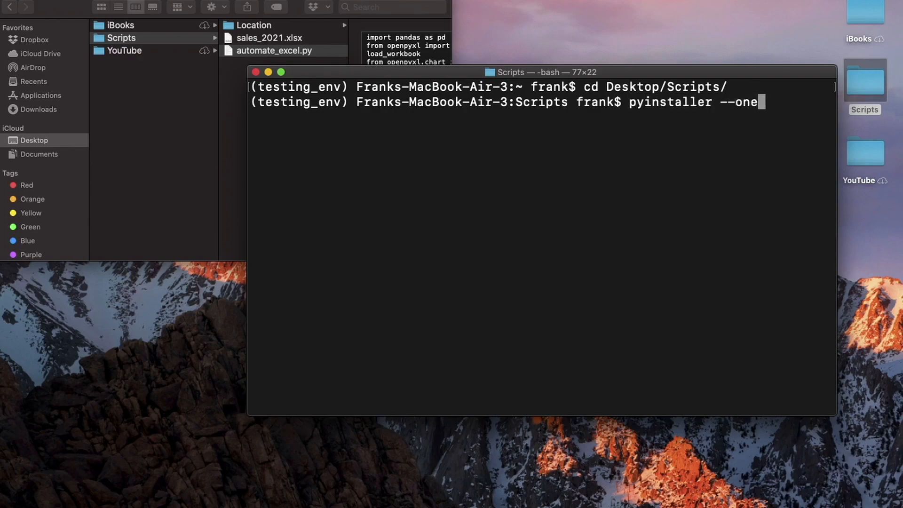
type("file automate_excel.py")
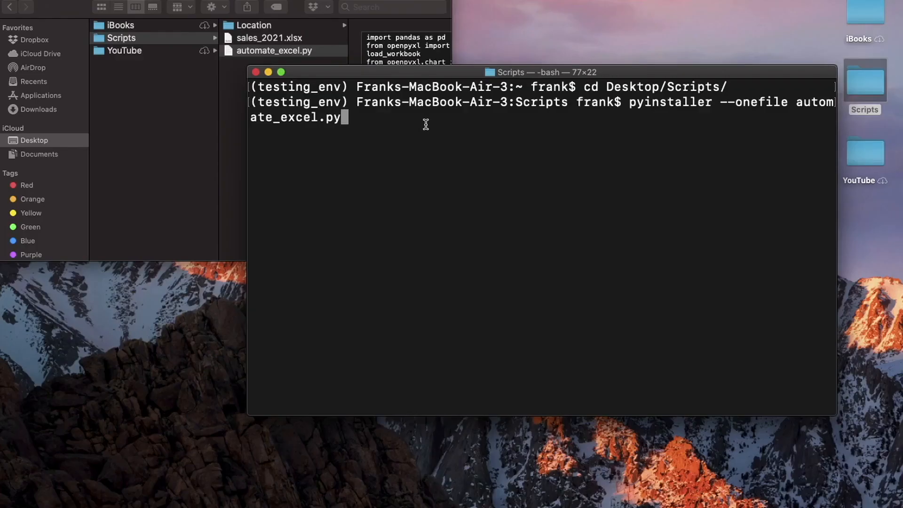
key("Return")
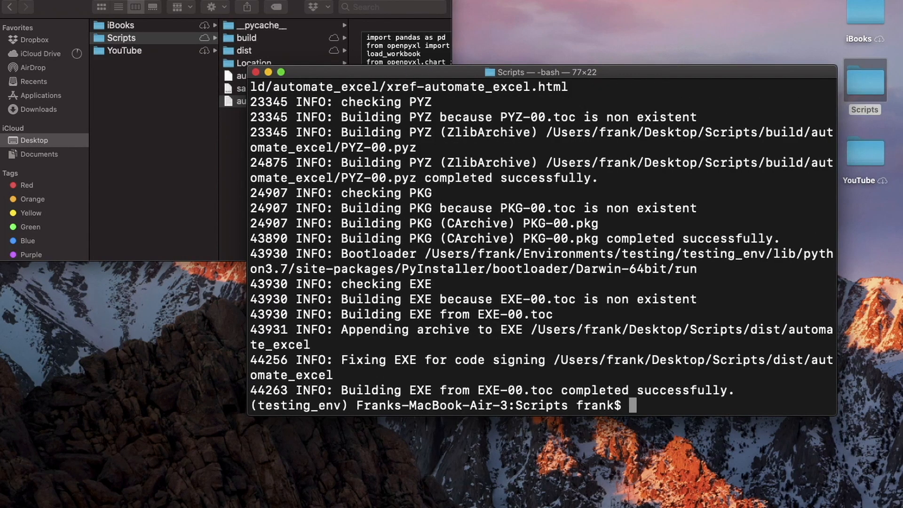
left_click(275, 101)
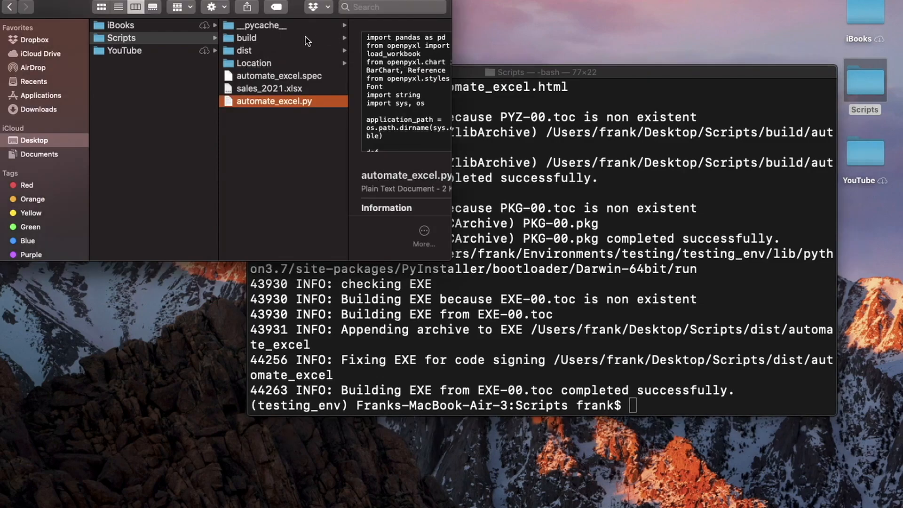